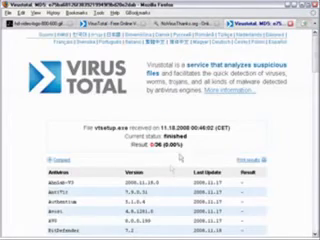
- Show the context menu of actions for vtsetup.exe on the desktop
scroll(down, 3)
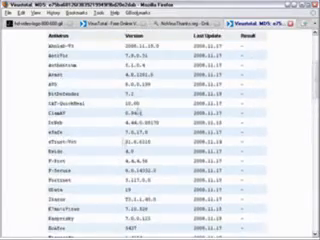
scroll(down, 3)
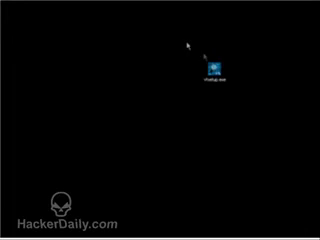
right_click(212, 65)
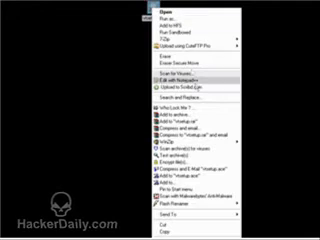